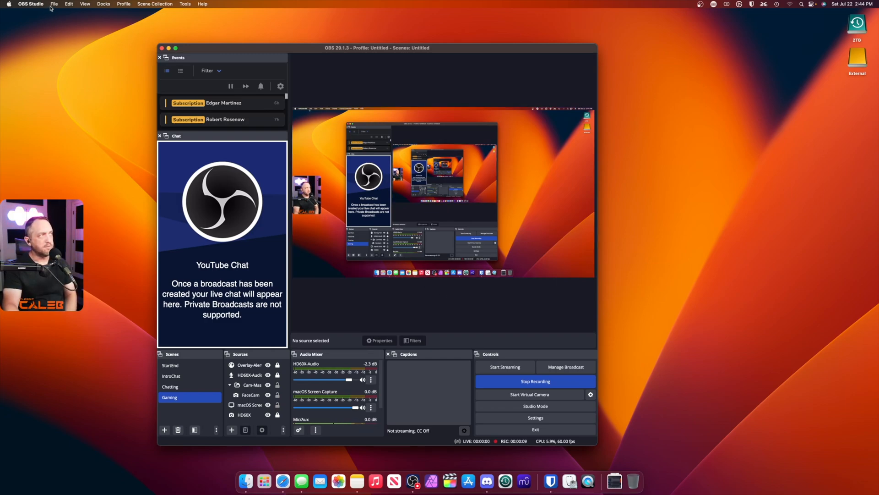
Step: Reveal the OBS settings folder in Finder via File > Show Settings Folder
{"action": "left_click", "coordinate": [54, 4]}
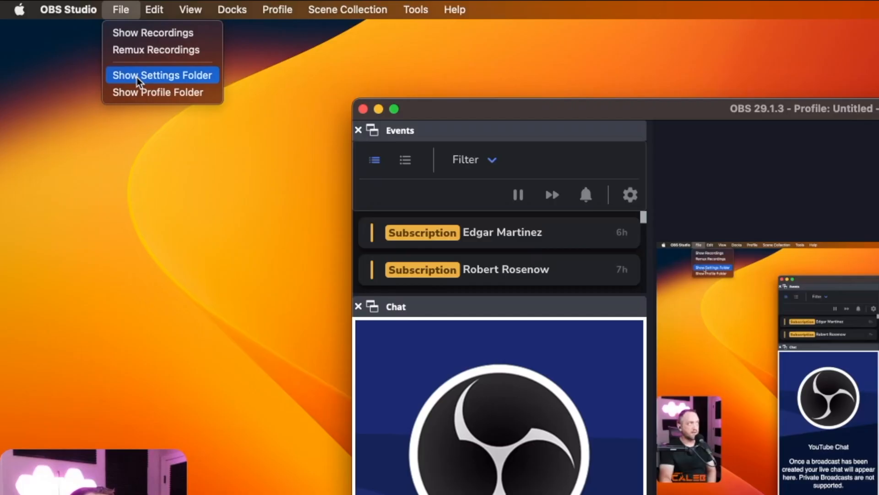
{"action": "left_click", "coordinate": [161, 75]}
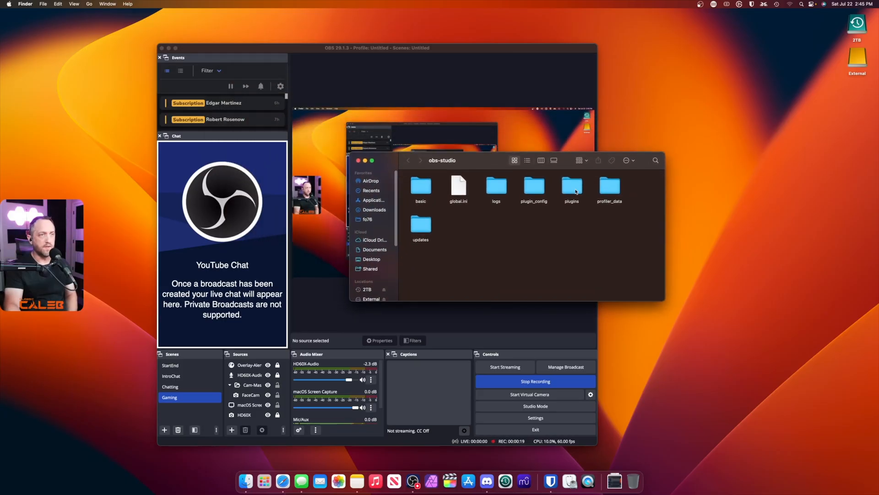
Step: Double-click the plugins folder in the obs-studio settings folder
{"action": "double_click", "coordinate": [572, 187]}
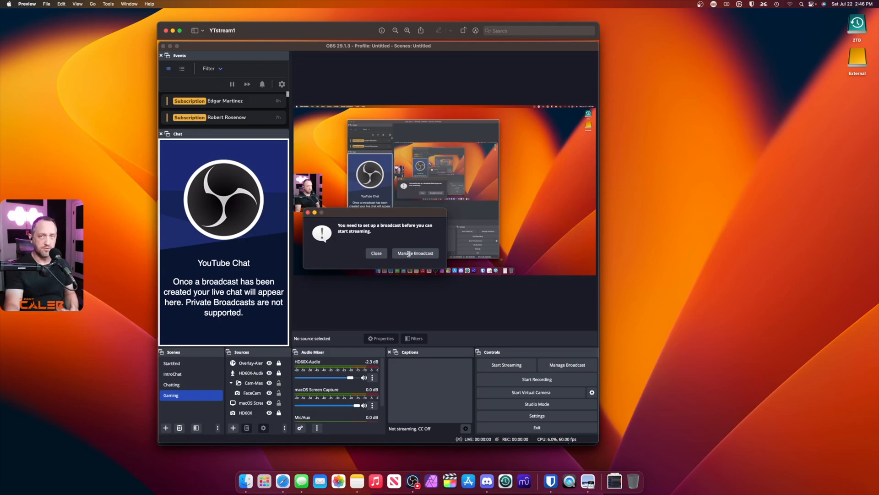
Step: Advance Preview from the YTstream1 warning screenshot to YTstream2's Broadcast Setup form
{"action": "left_click", "coordinate": [415, 253]}
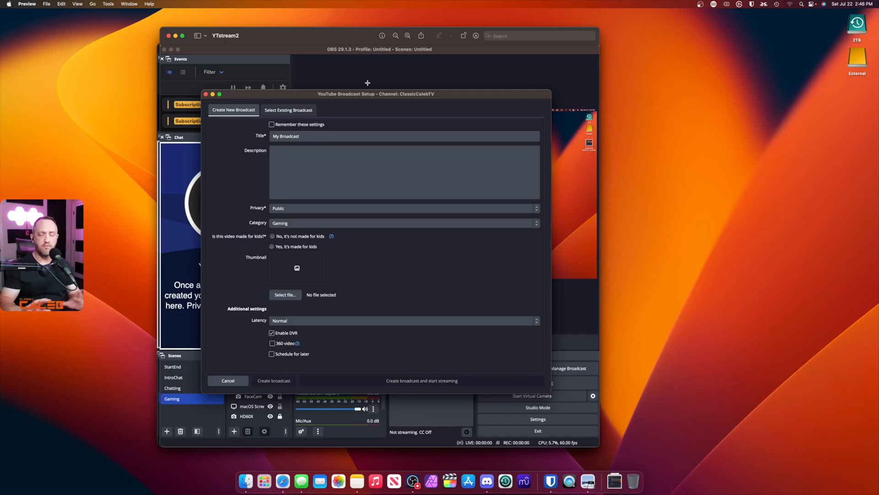
{"action": "mouse_move", "coordinate": [332, 137]}
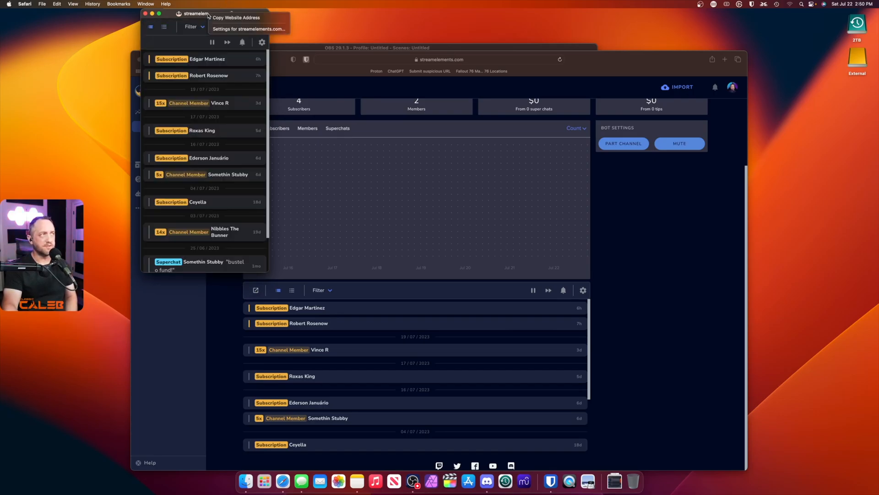
{"action": "mouse_move", "coordinate": [236, 18]}
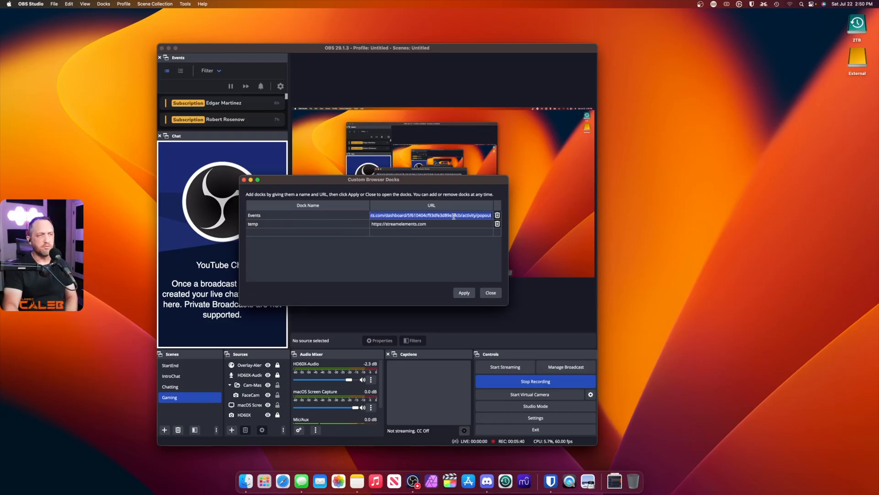
Step: Apply the Events dock's streamelements popout URL and close Custom Browser Docks
{"action": "left_click", "coordinate": [489, 292]}
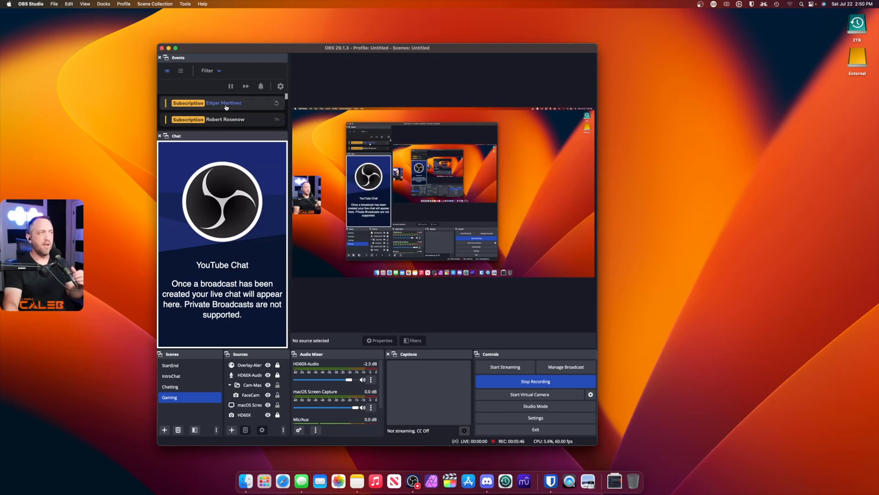
{"action": "mouse_move", "coordinate": [244, 76]}
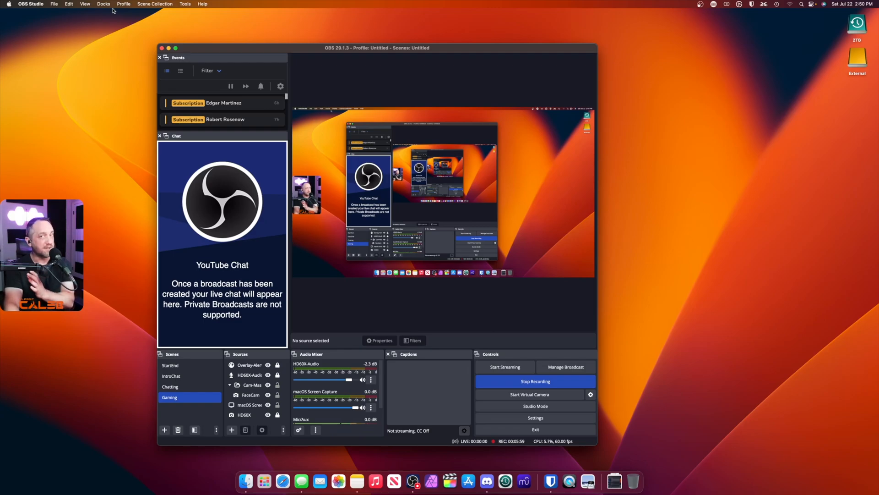
{"action": "left_click", "coordinate": [103, 5]}
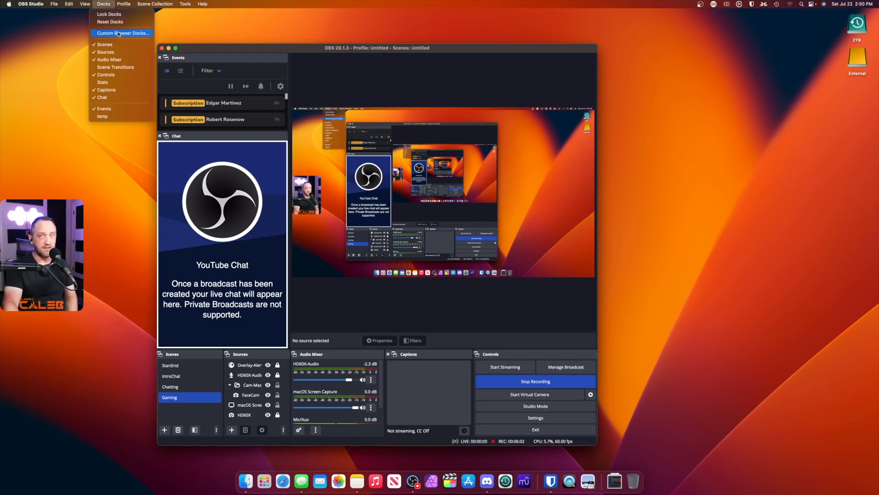
{"action": "left_click", "coordinate": [122, 32]}
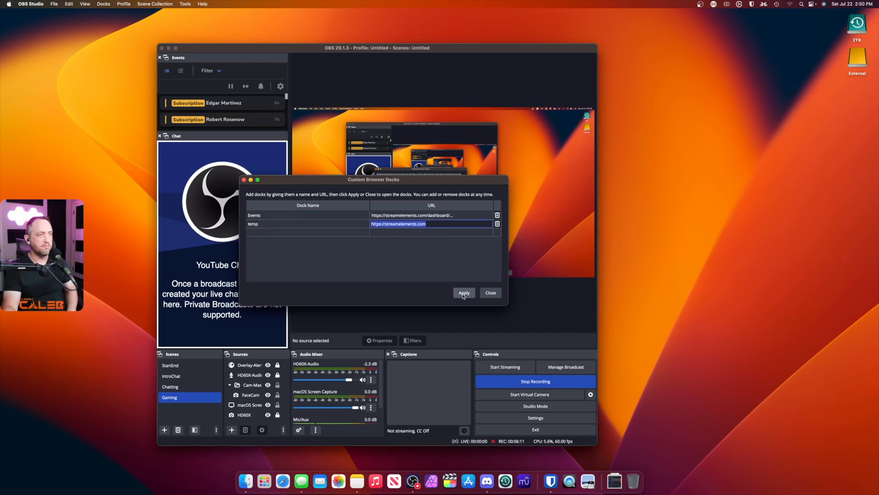
{"action": "left_click", "coordinate": [103, 4]}
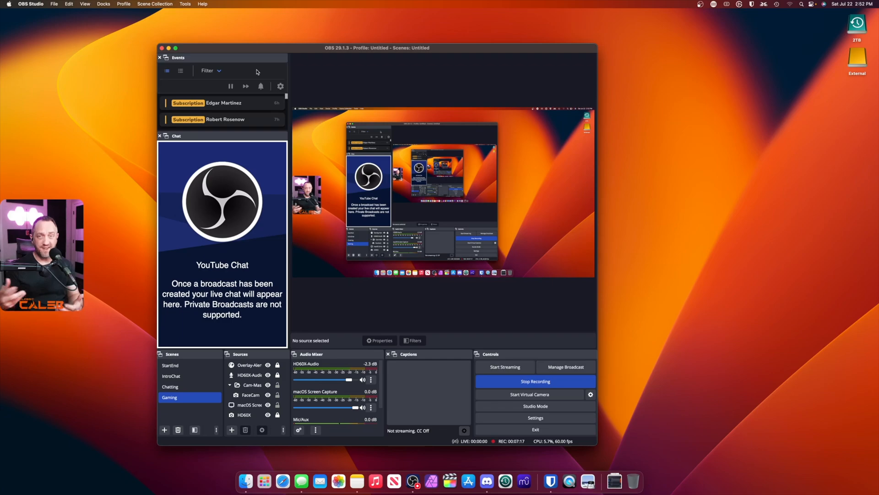
{"action": "right_click", "coordinate": [255, 72]}
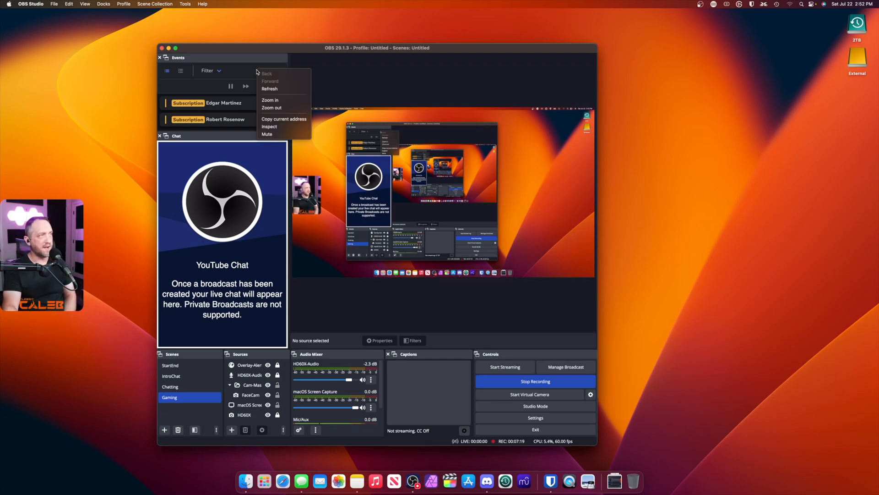
{"action": "left_click", "coordinate": [265, 73]}
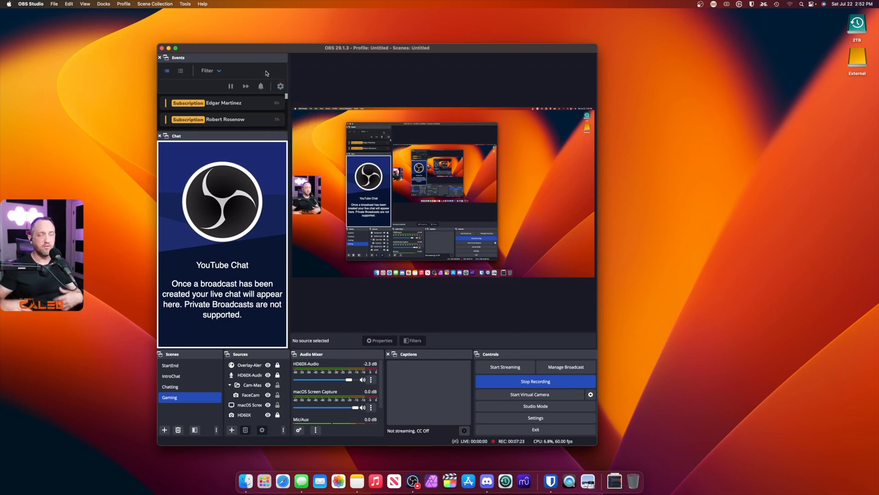